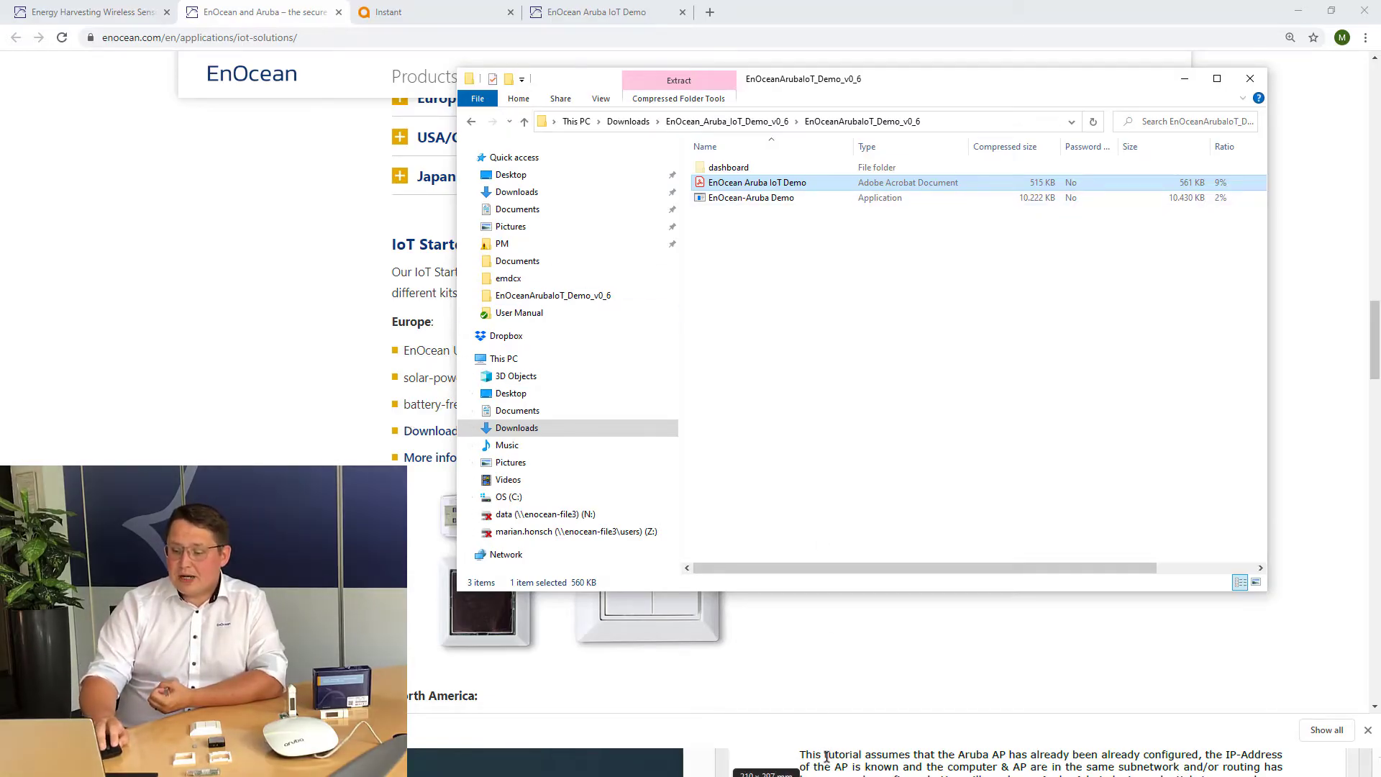
Step: Open the EnOcean Aruba IoT Demo PDF guide from the EnOceanArubaIoT_Demo_v0_6 folder
double_click(755, 182)
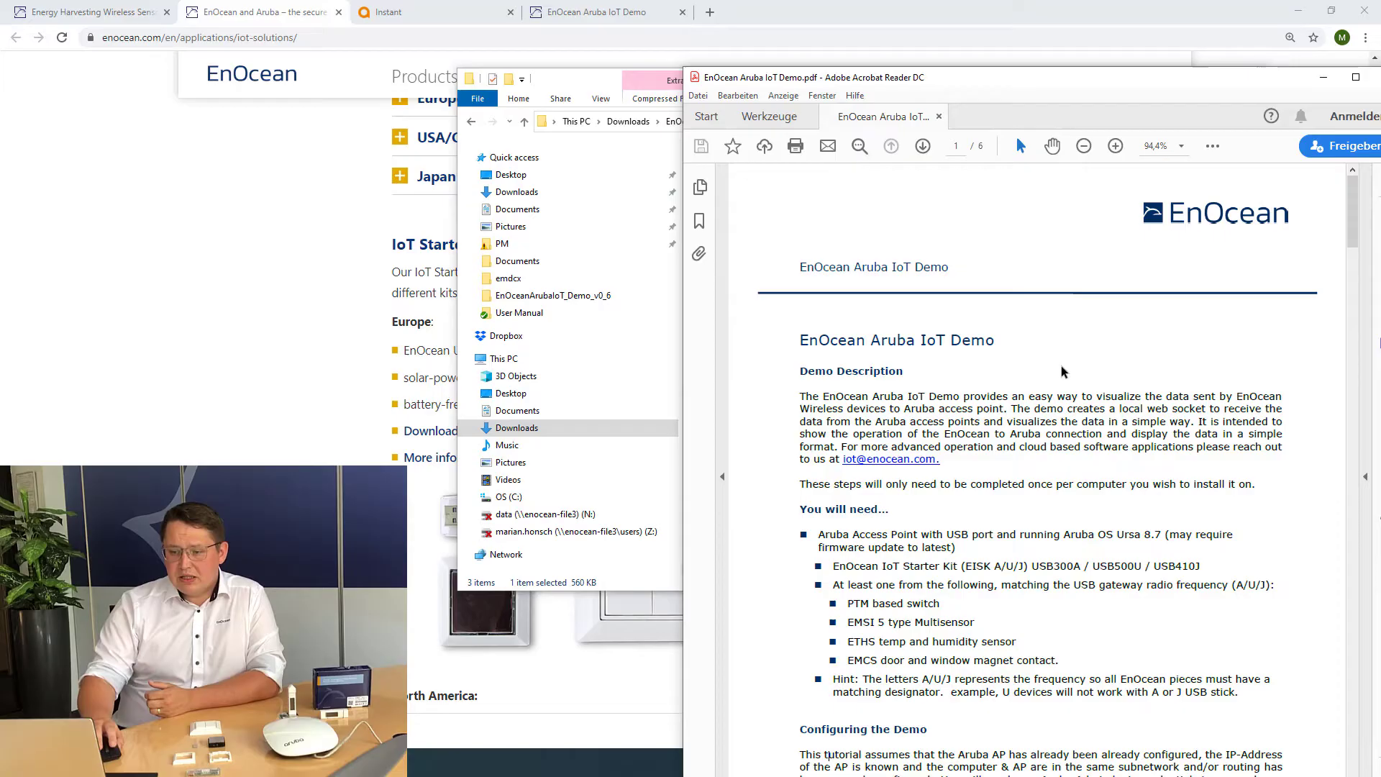
Step: Bring the browser's demo dashboard to the front, showing local server and Aruba AP connected
left_click(602, 11)
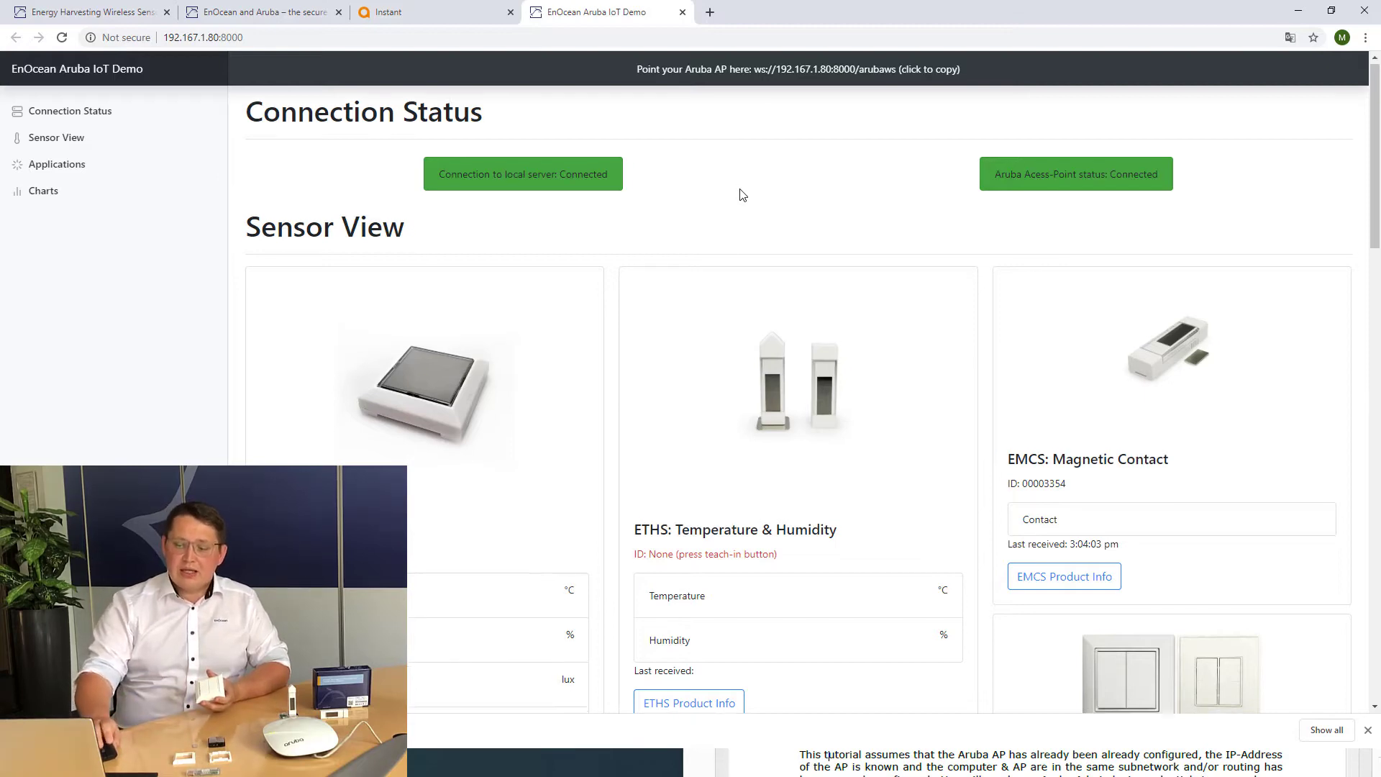
Step: Scroll the Sensor View down to the EMSI Multisensor card that still shows no ID
scroll("down", 3)
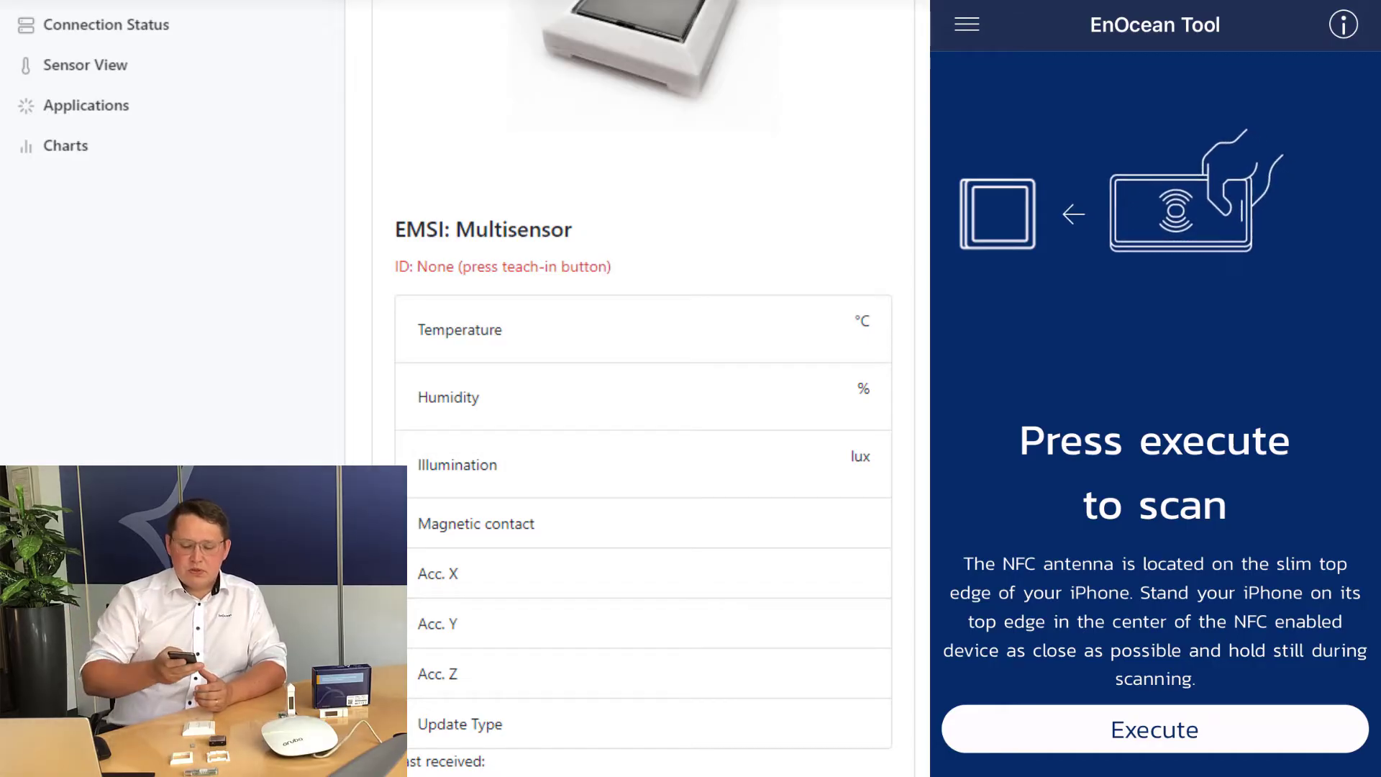
Step: Scan the Multisensor over NFC and execute its Learn Telegram so the dashboard pairs it
left_click(1152, 728)
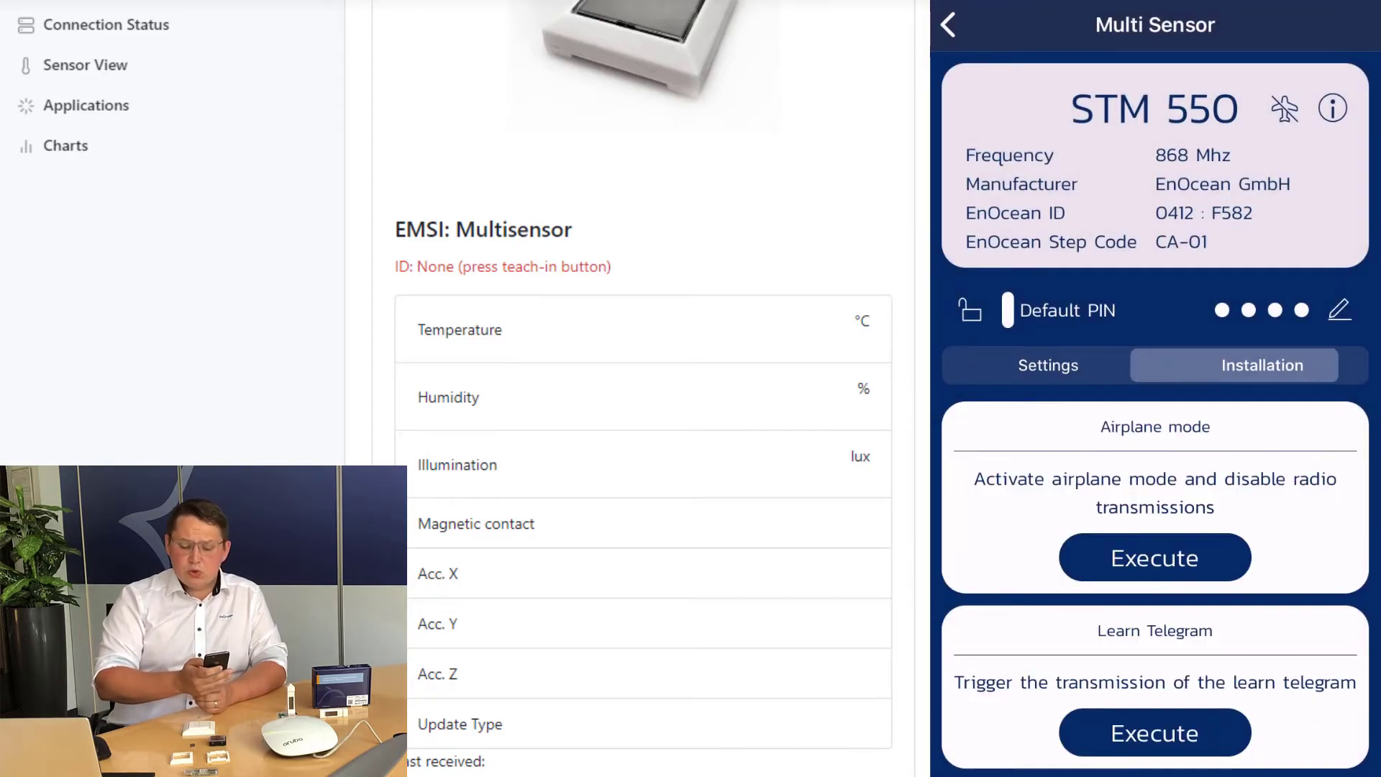
scroll("down", 3)
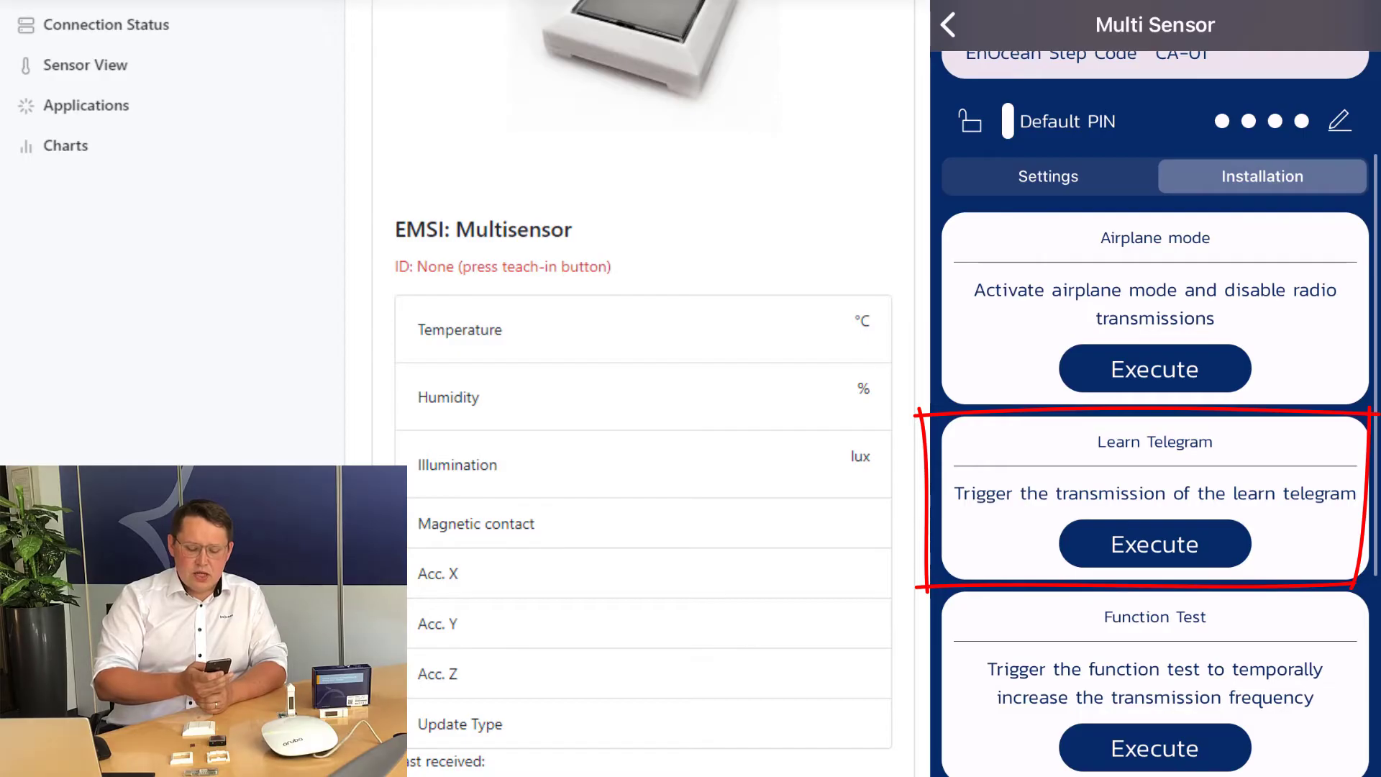
left_click(1154, 542)
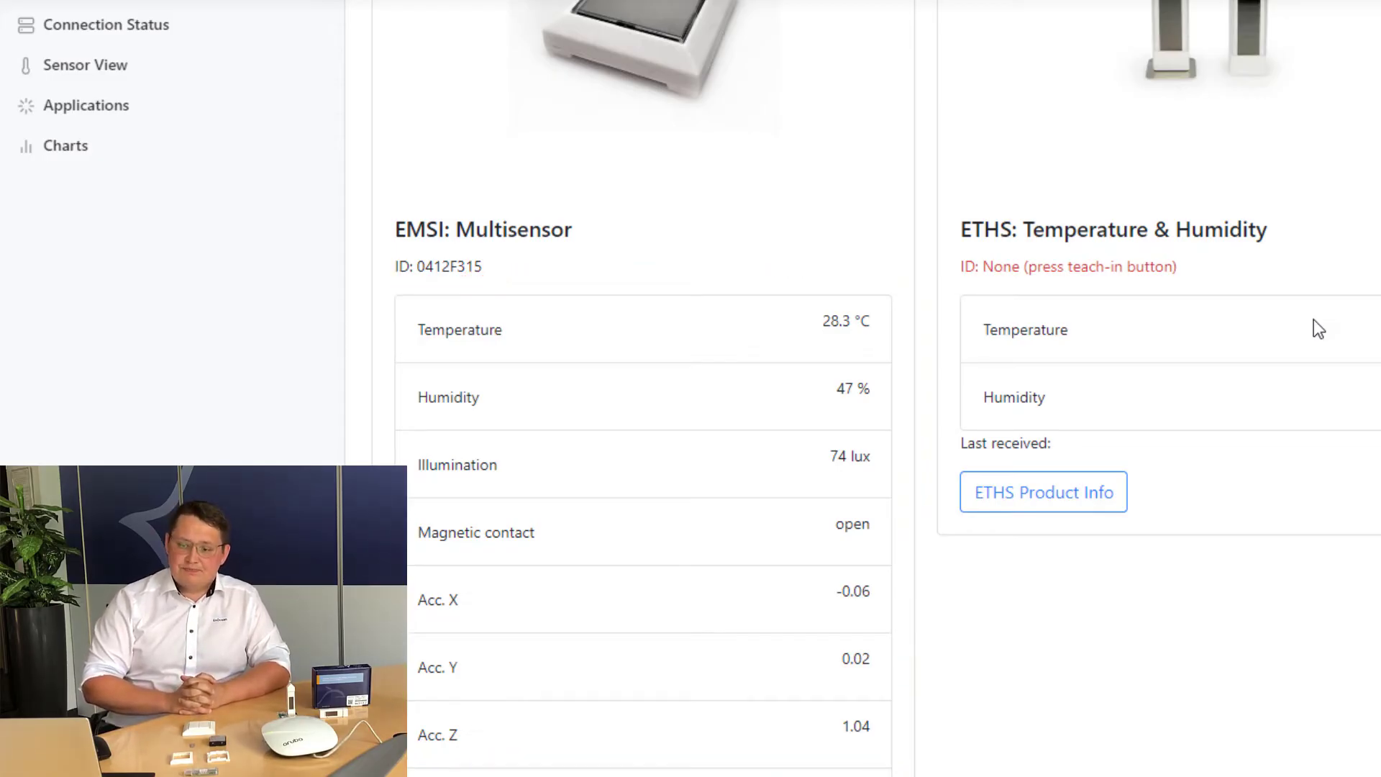
Step: Light the Simple Switch indicators with the rocker switch and show the Scenes control with its green bulb
scroll("down", 3)
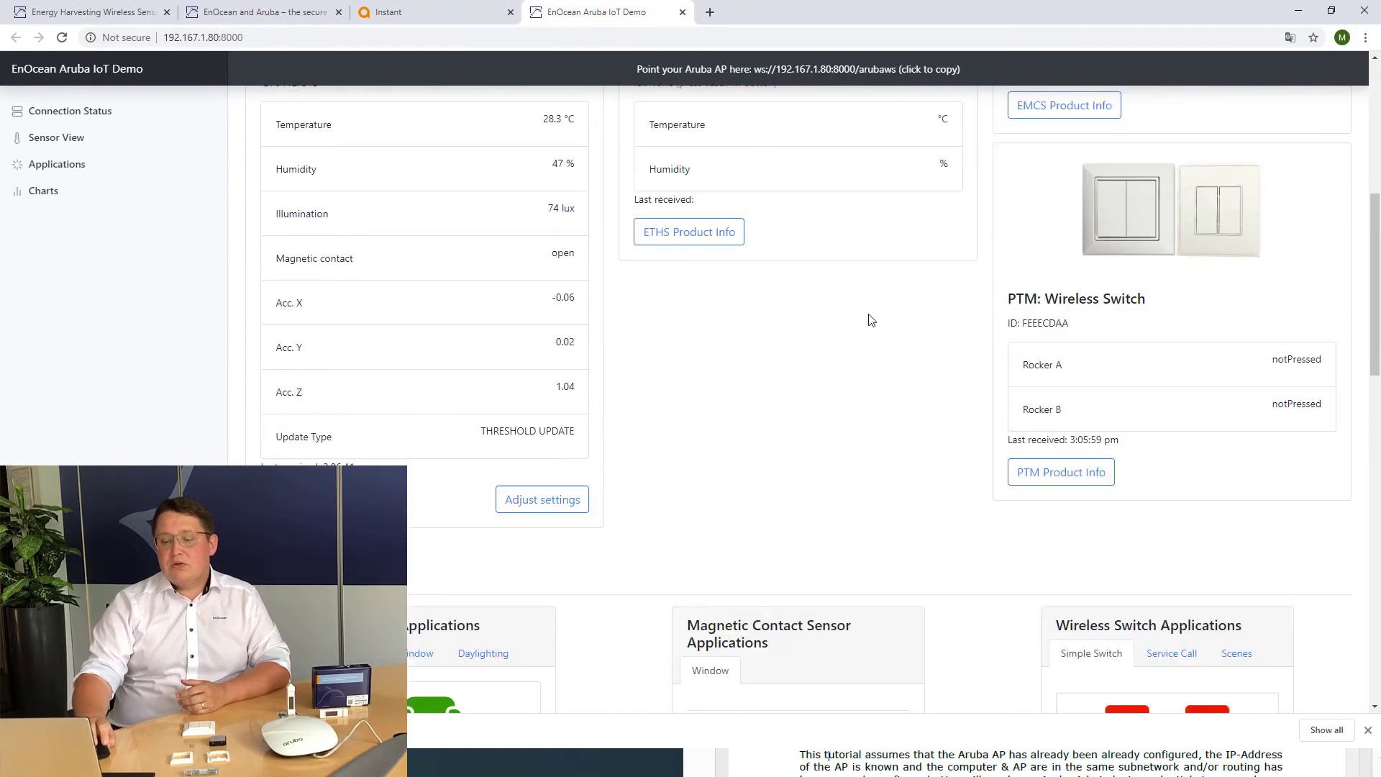
scroll("down", 3)
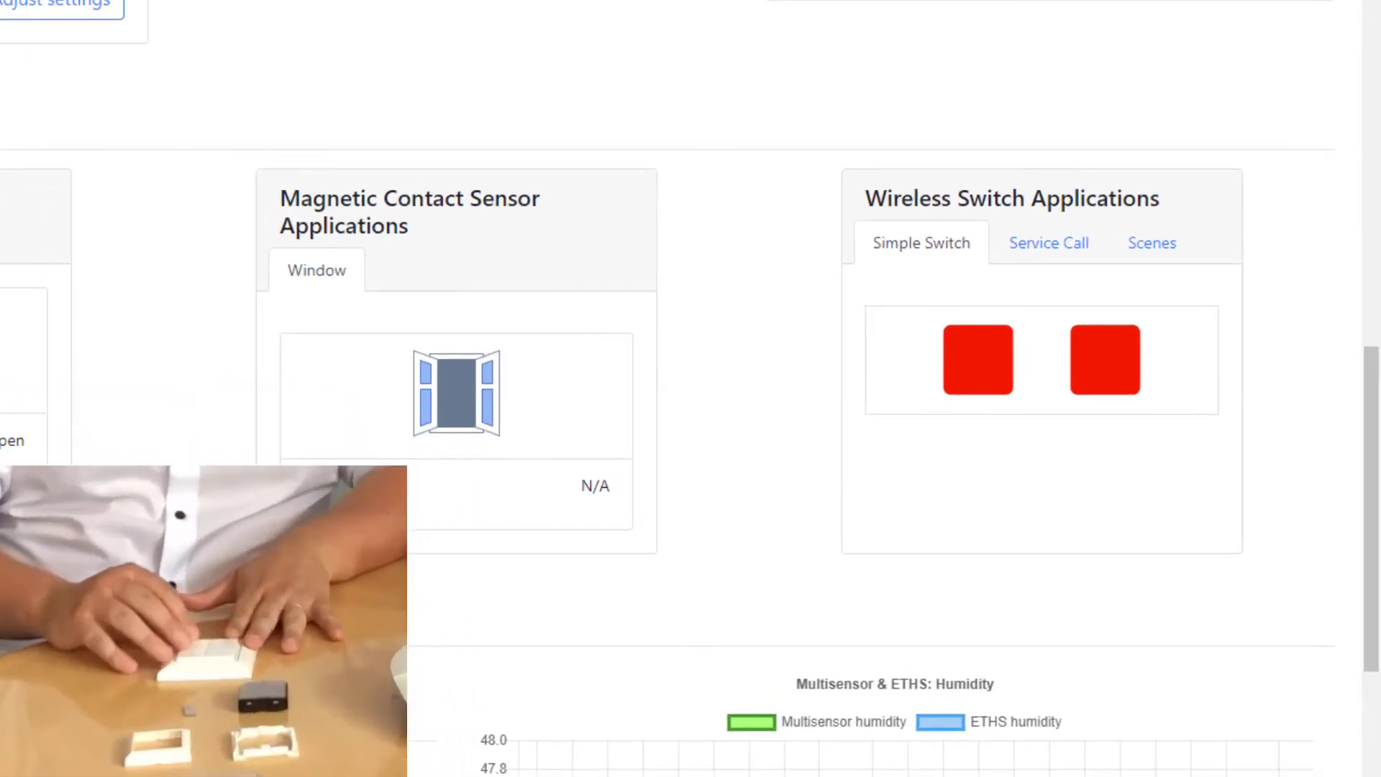
left_click(977, 358)
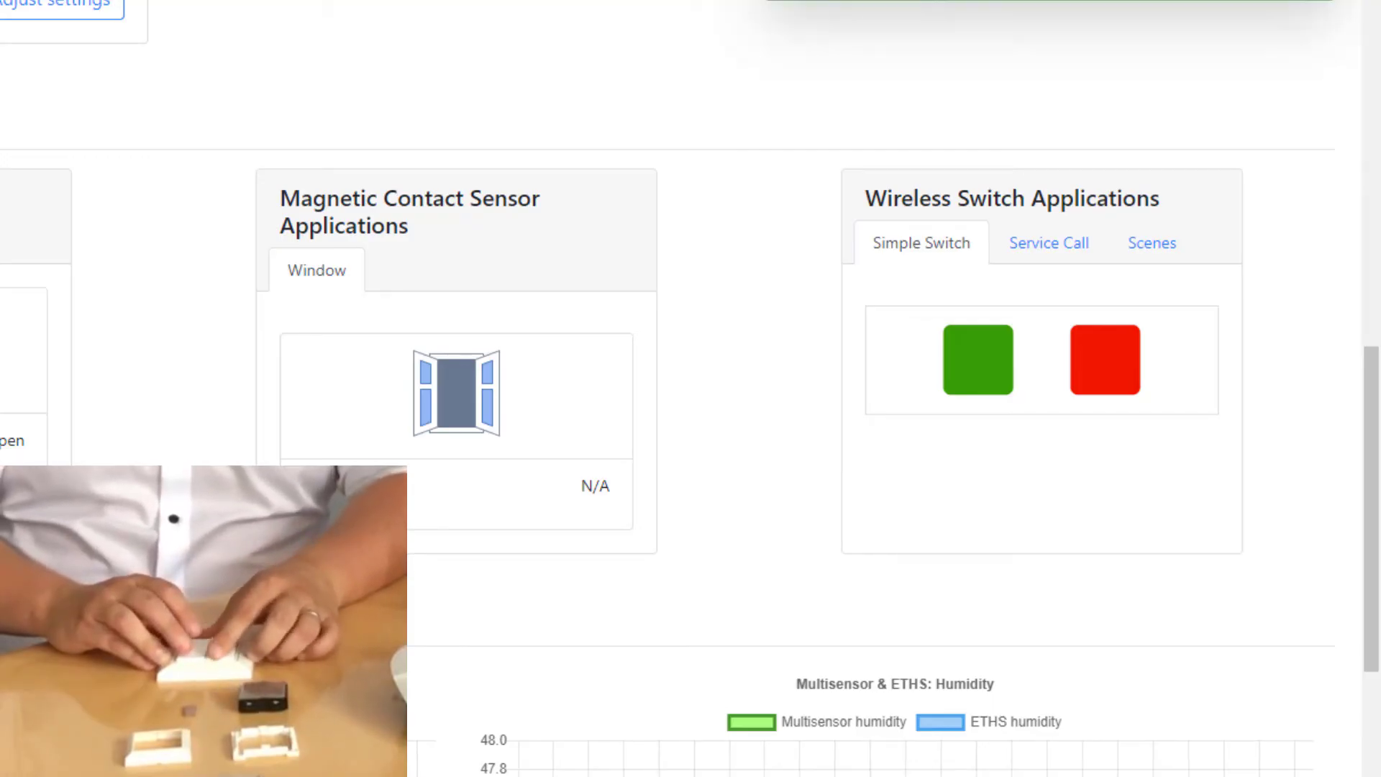
left_click(1103, 360)
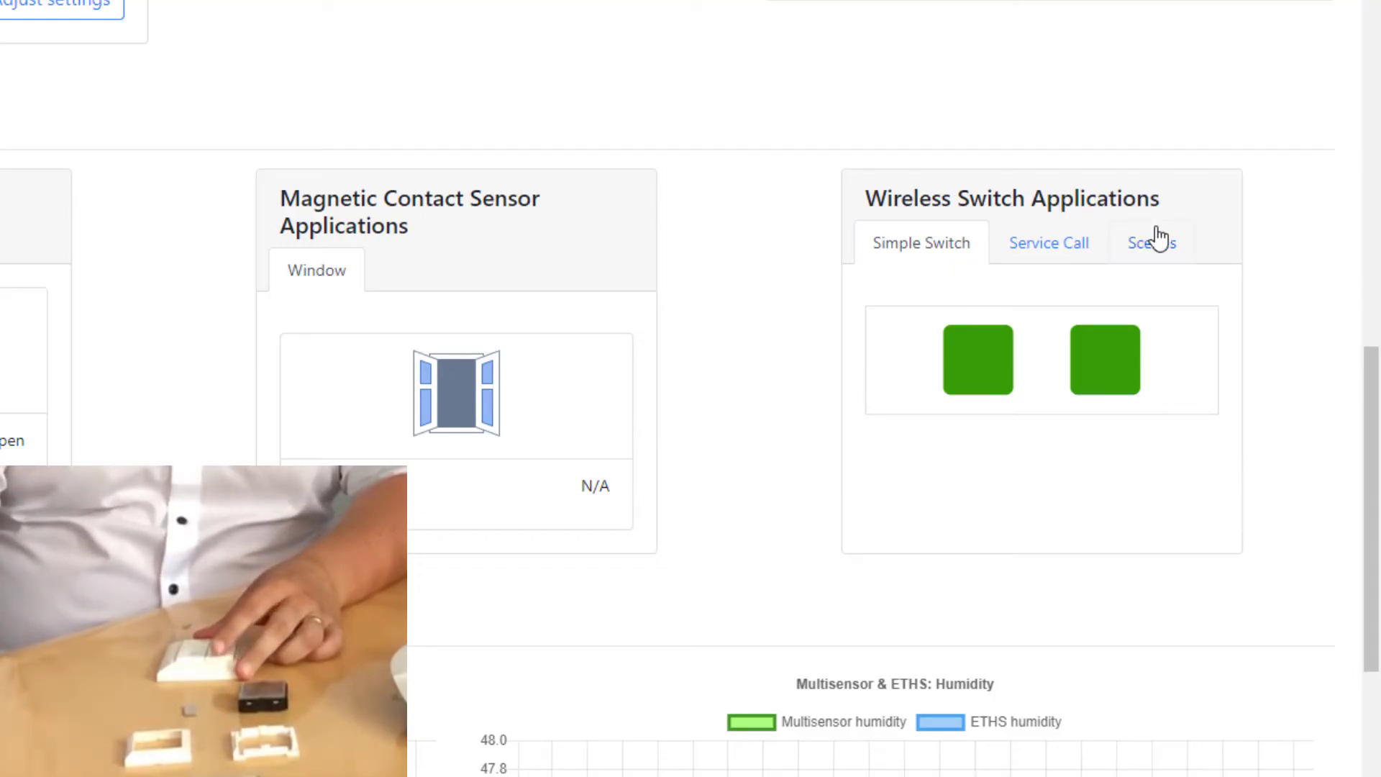
left_click(1150, 241)
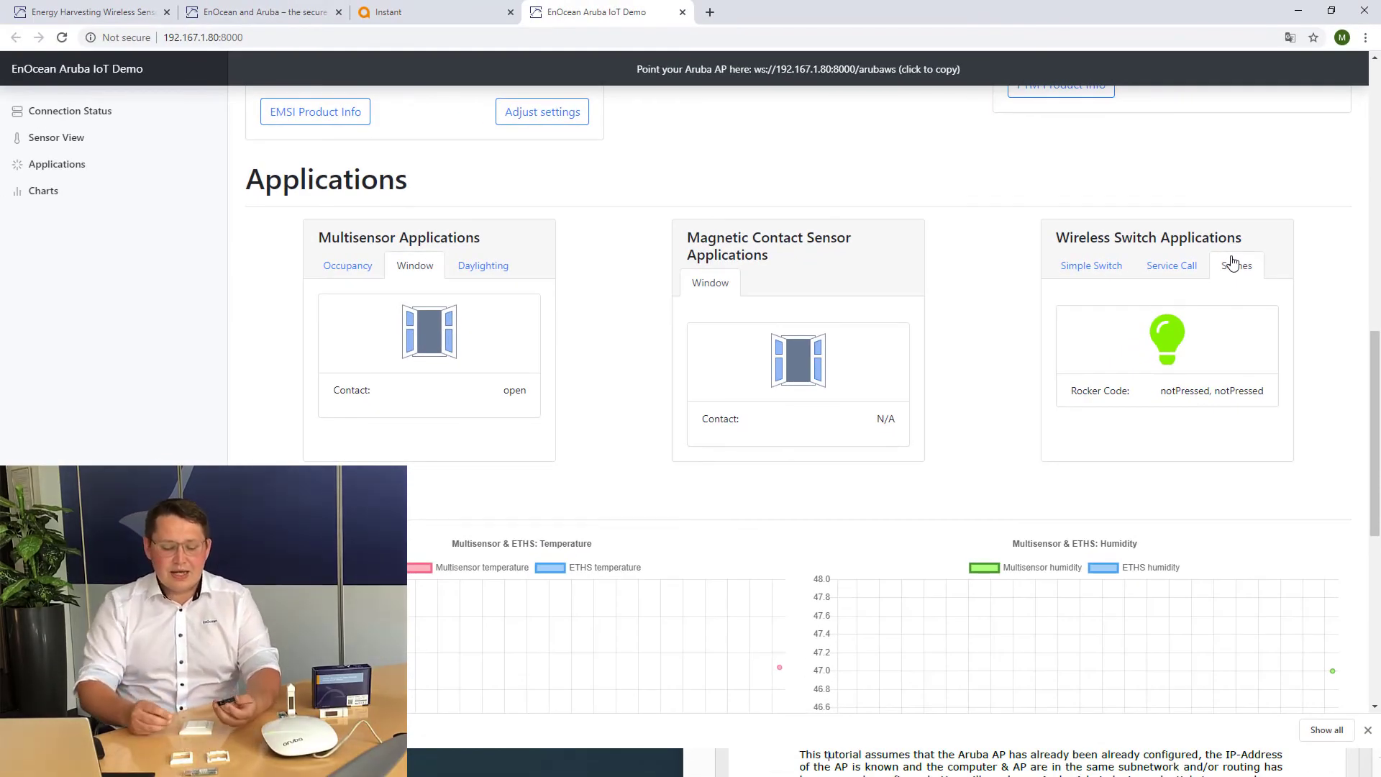
Step: Scroll to the Charts section plotting Multisensor temperature, humidity, acceleration and illumination
left_click(315, 111)
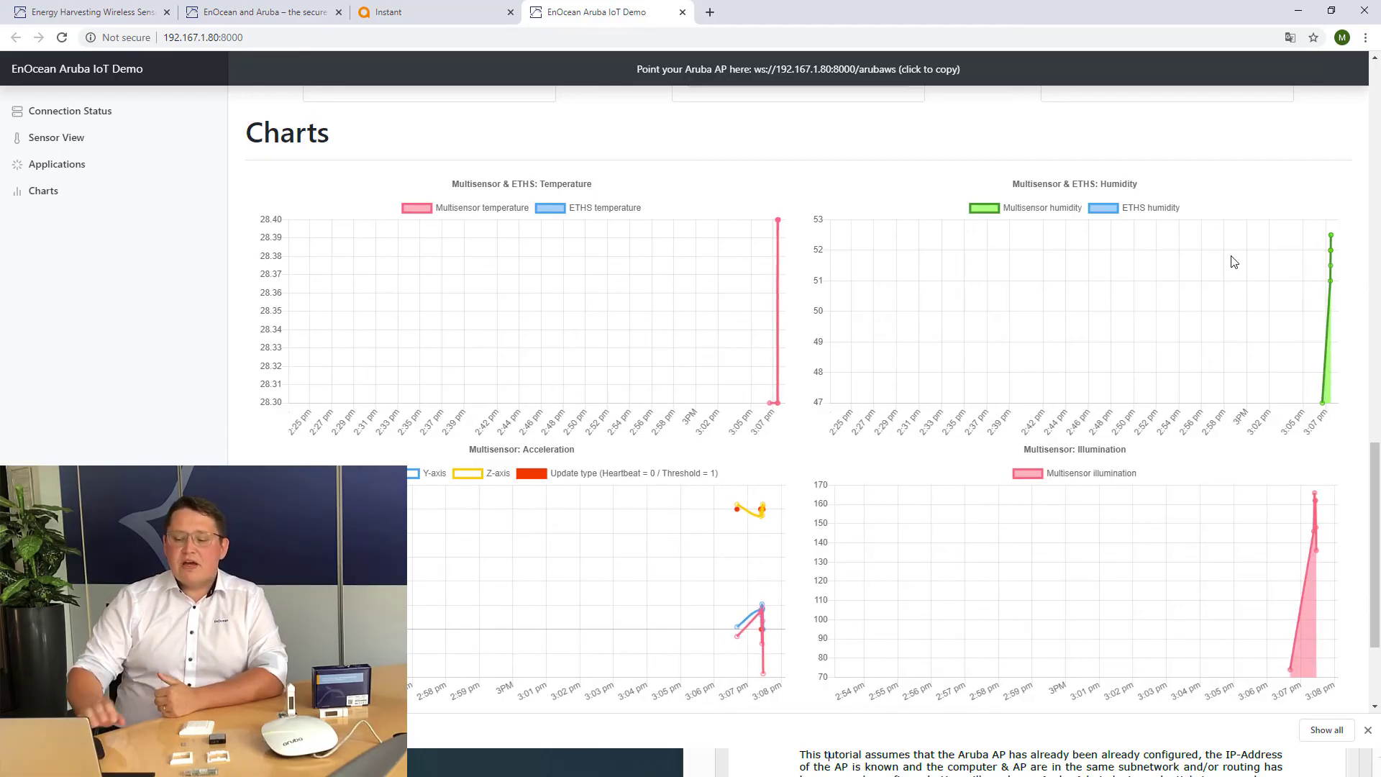
scroll("down", 3)
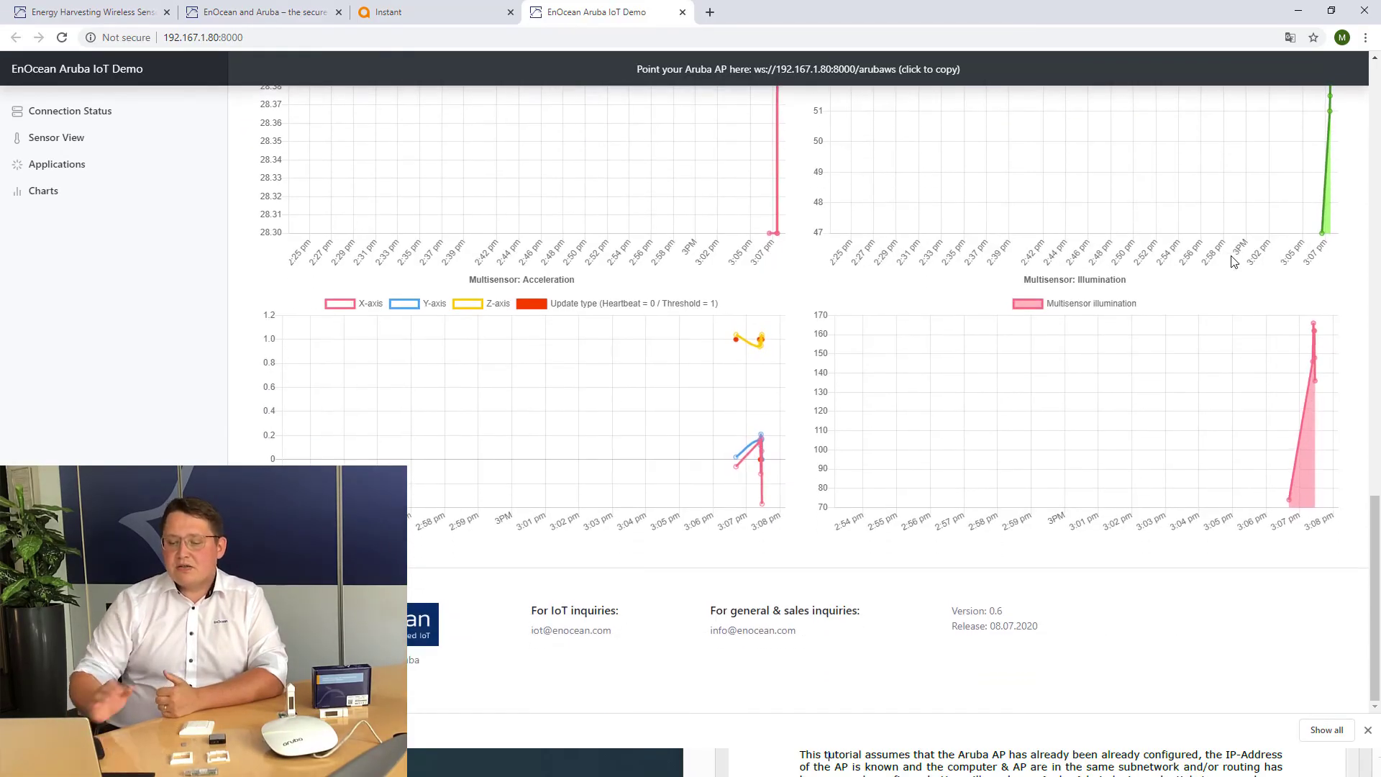